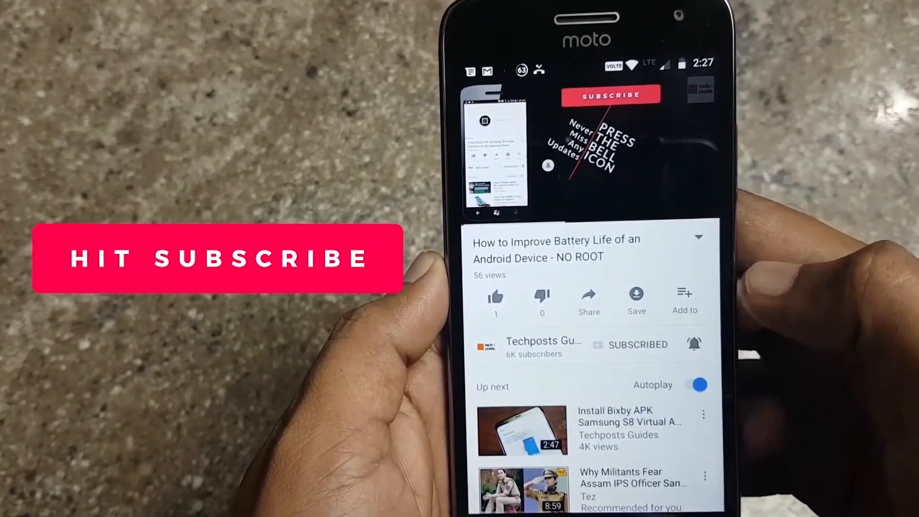
- Adjust screen brightness using the slider from the TouchBar's sun icon
left_click(695, 344)
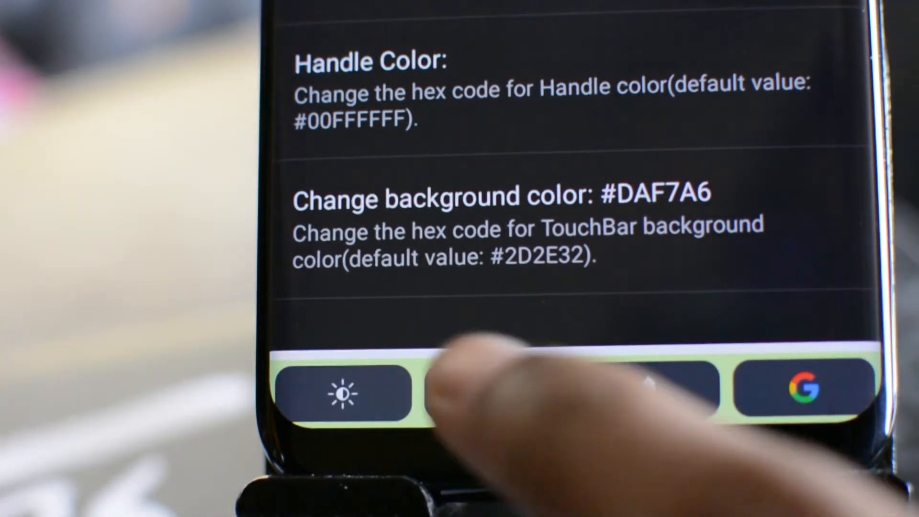
left_click(344, 391)
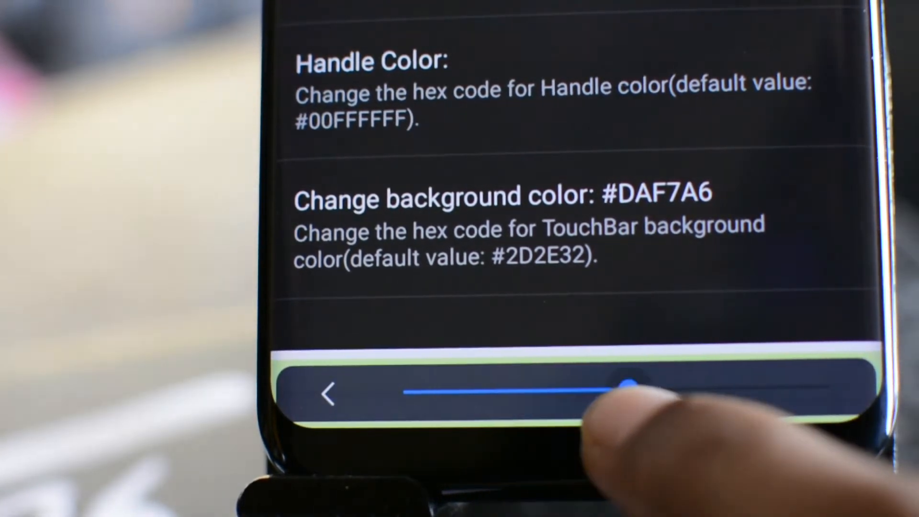
left_click_drag(628, 381, 663, 389)
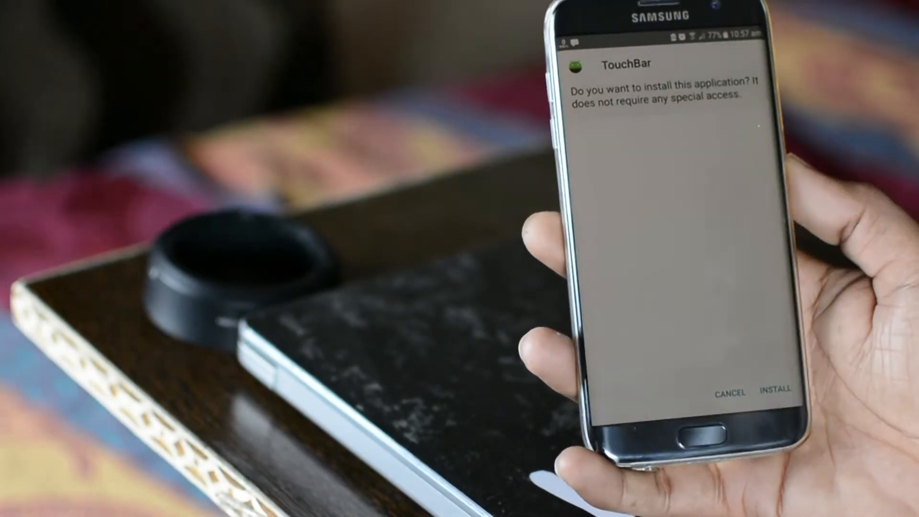
- Confirm INSTALL on the TouchBar package installer prompt
left_click(776, 389)
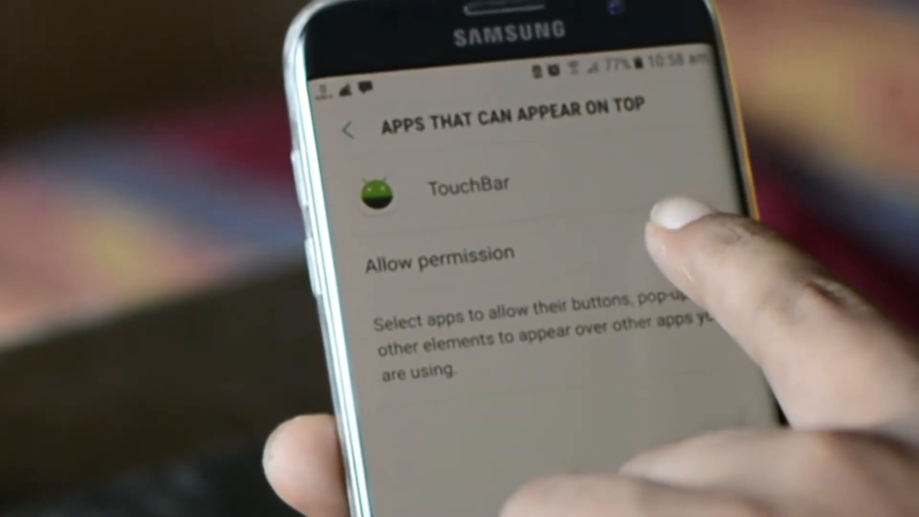
- Turn on Allow permission for TouchBar in 'Apps that can appear on top'
left_click(698, 238)
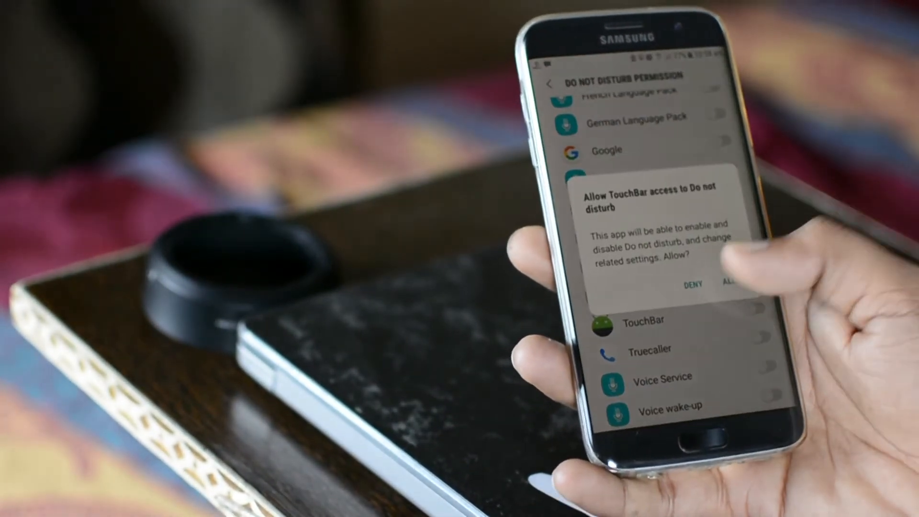
- Allow TouchBar access to Do not disturb in the permission dialog
left_click(731, 284)
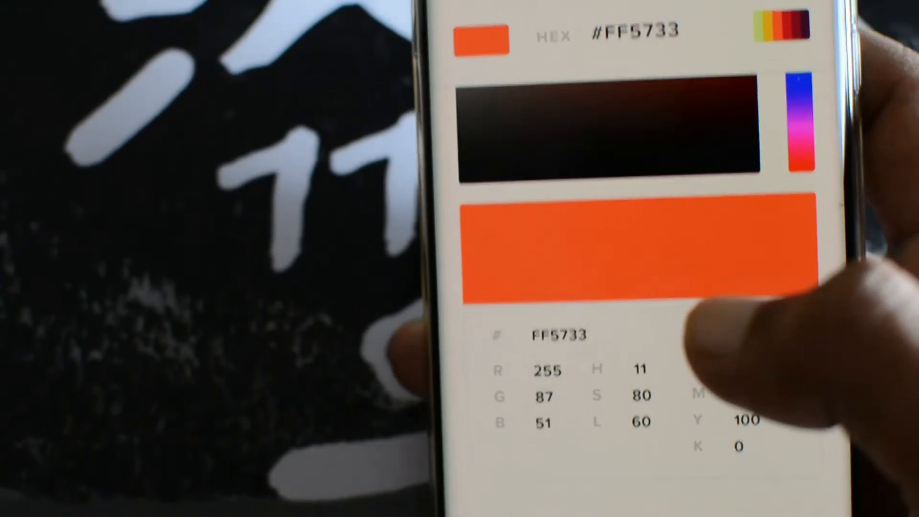
- Return to TouchBar settings and begin entering a new background colour hex code
scroll("down", 3)
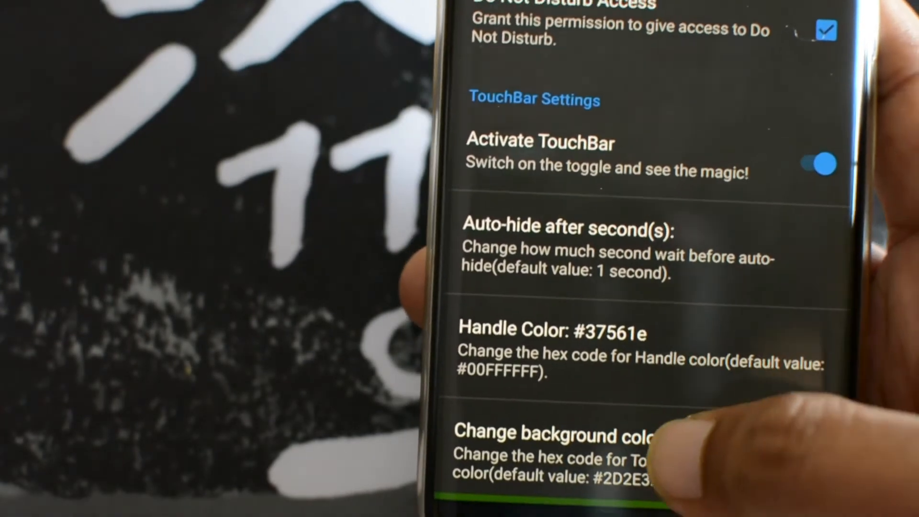
left_click(551, 433)
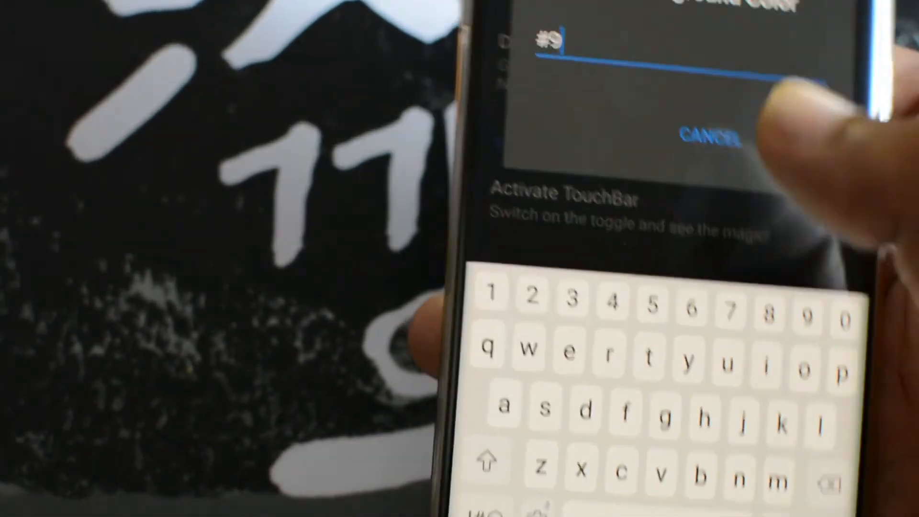